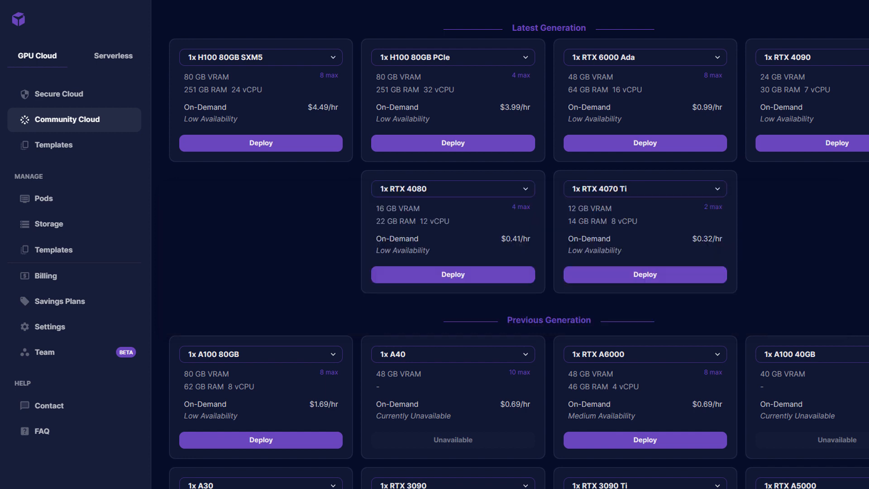
Bring up the RunPod GPU page to deploy a pod with the RTX 3090
{"action": "scroll", "scroll_direction": "down", "scroll_amount": 3}
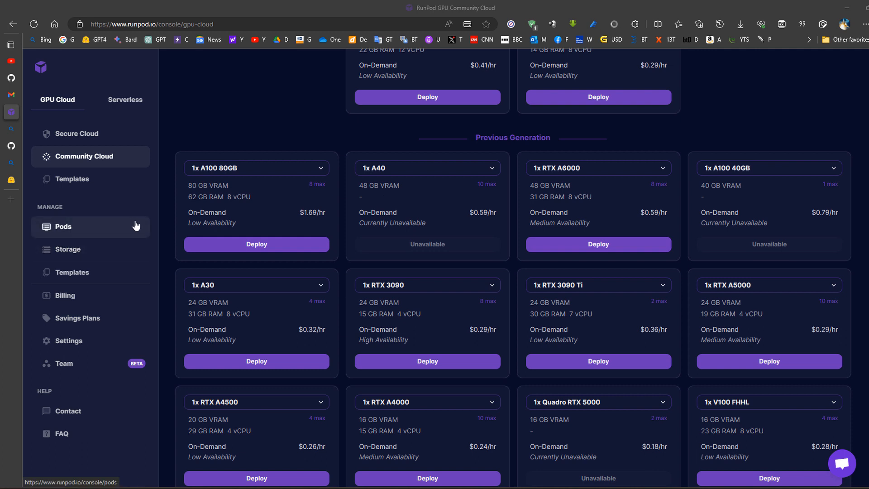
{"action": "mouse_move", "coordinate": [84, 156]}
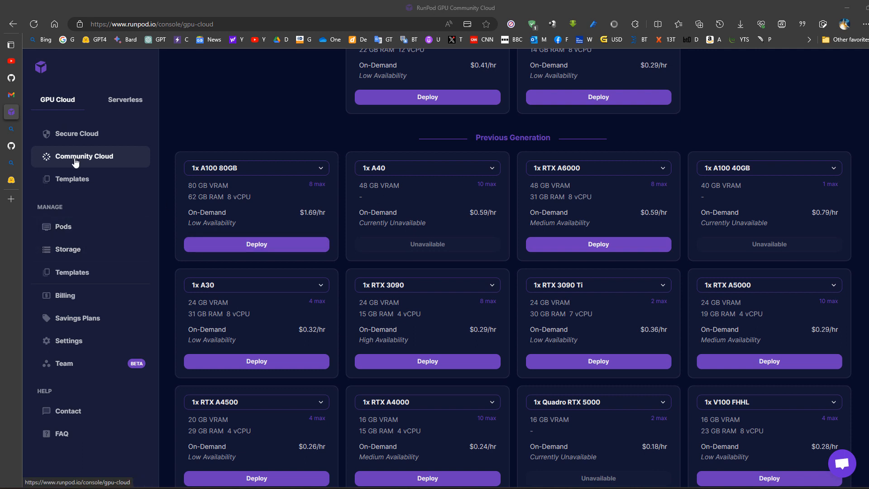
{"action": "mouse_move", "coordinate": [413, 308]}
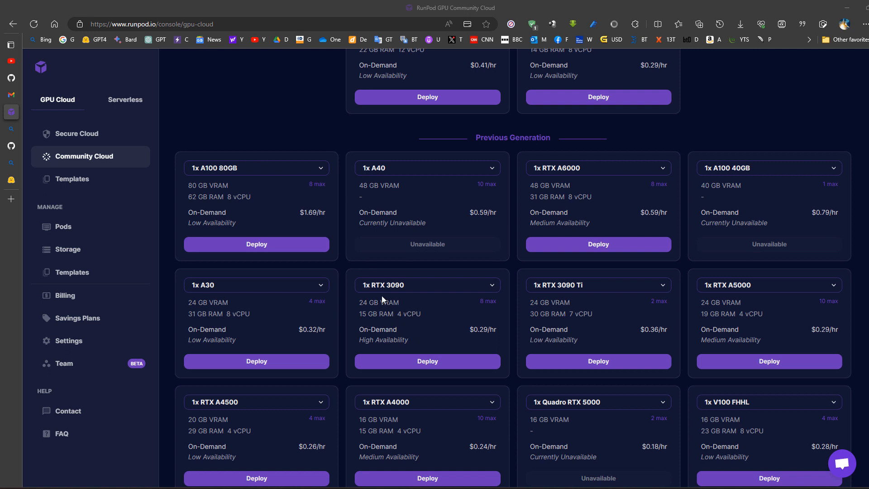
{"action": "mouse_move", "coordinate": [425, 325]}
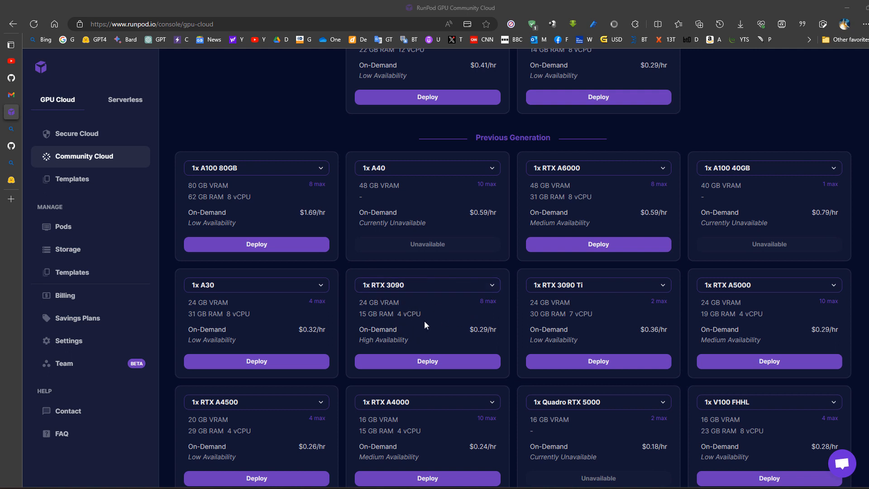
{"action": "mouse_move", "coordinate": [444, 331]}
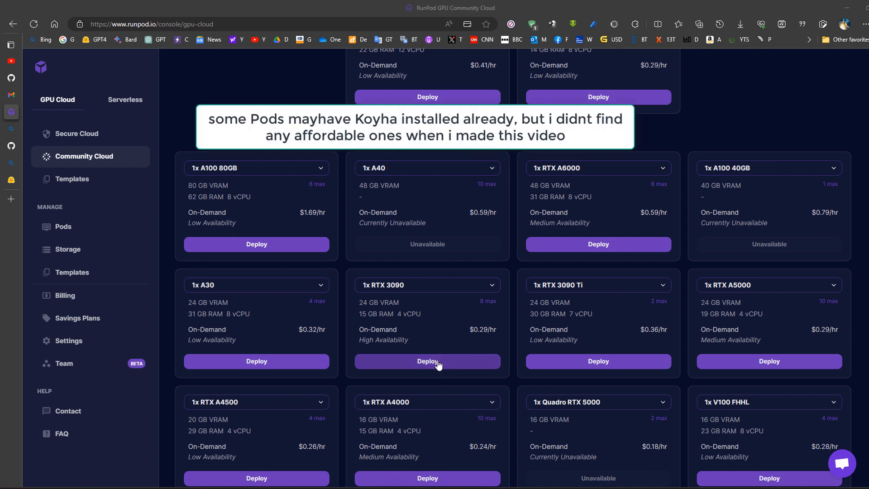
{"action": "left_click", "coordinate": [166, 24]}
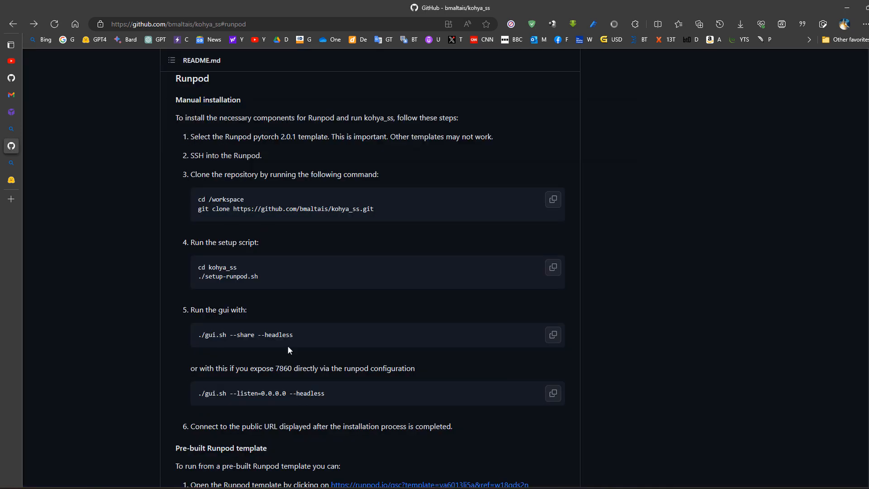
{"action": "mouse_move", "coordinate": [246, 201]}
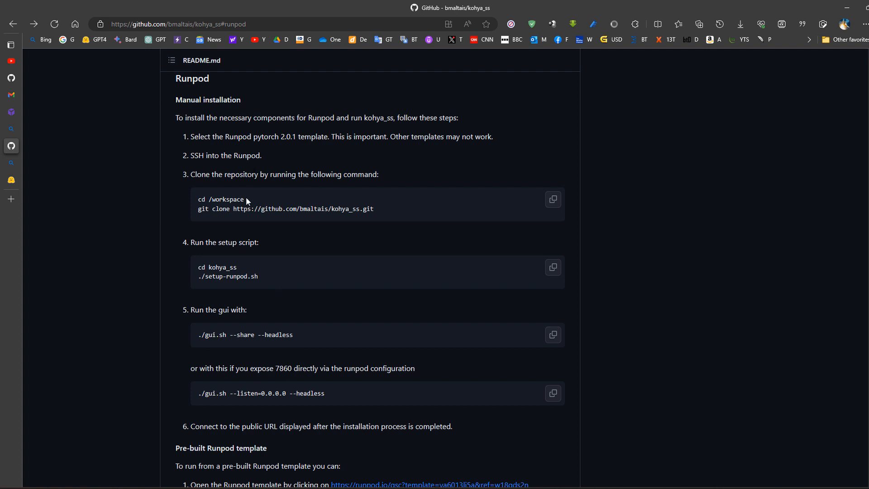
{"action": "mouse_move", "coordinate": [1, 118]}
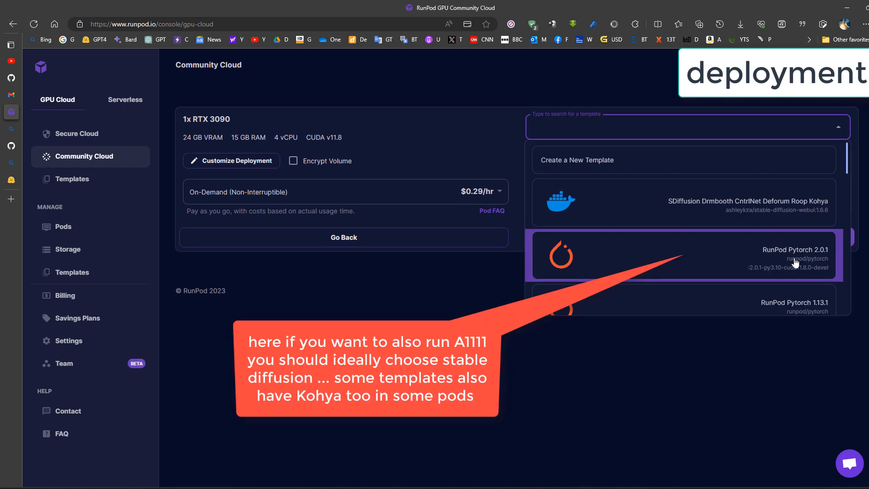
Deploy the RTX 3090 pod on the RunPod Pytorch 2.0.1 template with Volume Disk set to 30 GB
{"action": "left_click", "coordinate": [684, 255]}
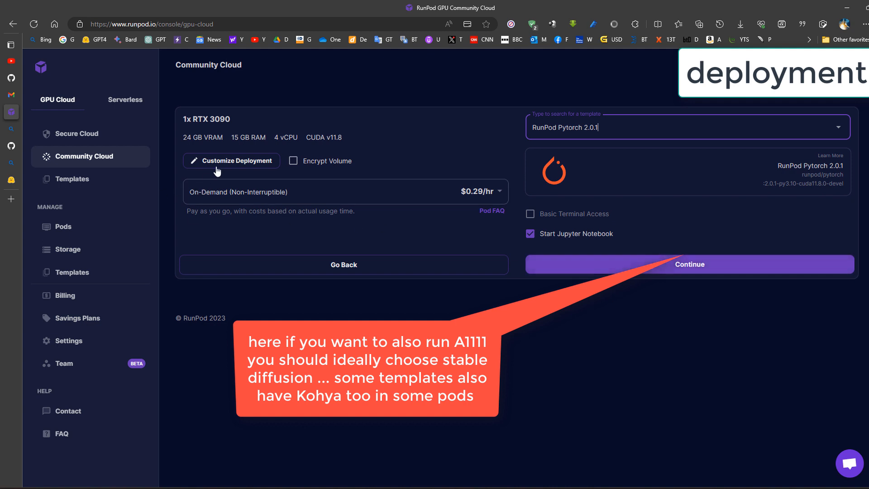
{"action": "left_click", "coordinate": [232, 161]}
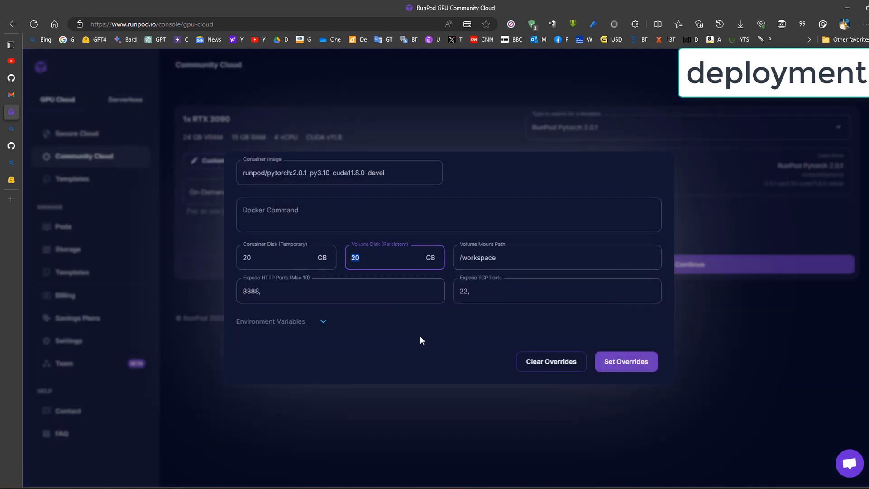
{"action": "type", "text": "30"}
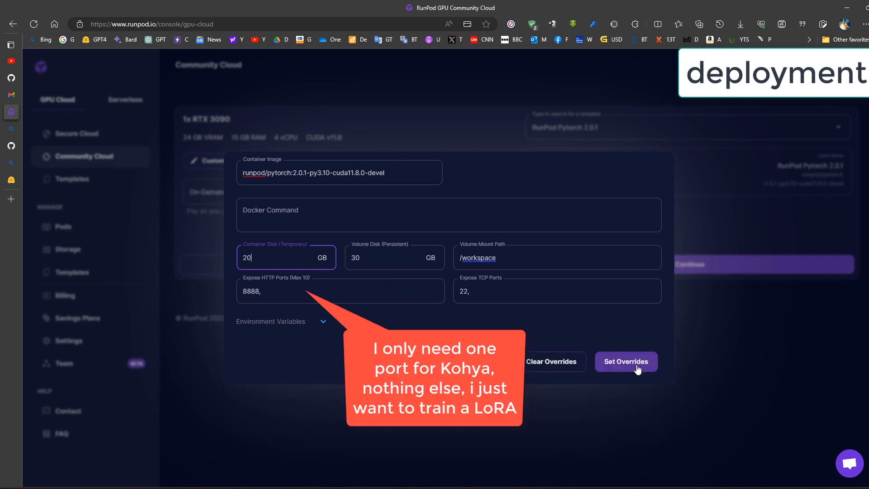
{"action": "mouse_move", "coordinate": [615, 342]}
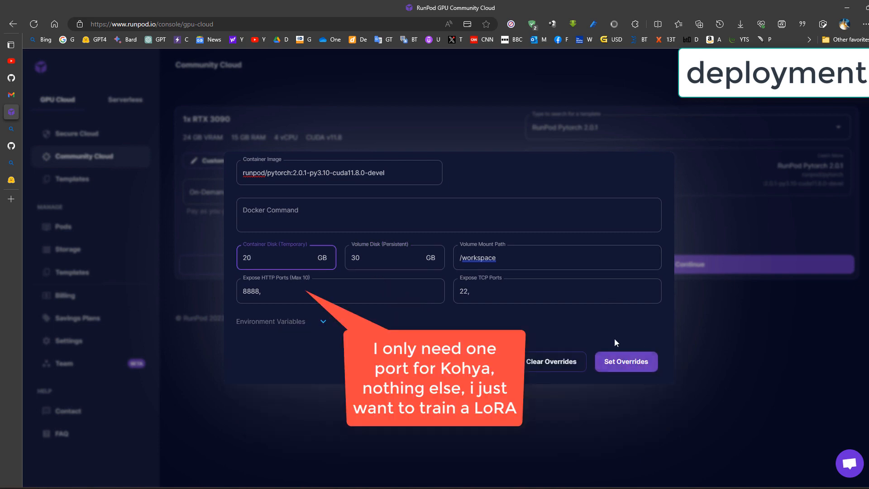
{"action": "left_click", "coordinate": [624, 361]}
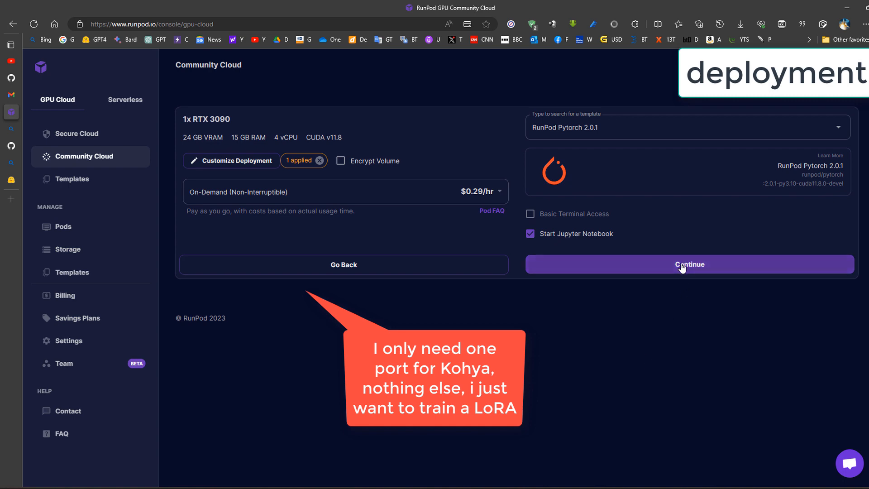
{"action": "left_click", "coordinate": [688, 265]}
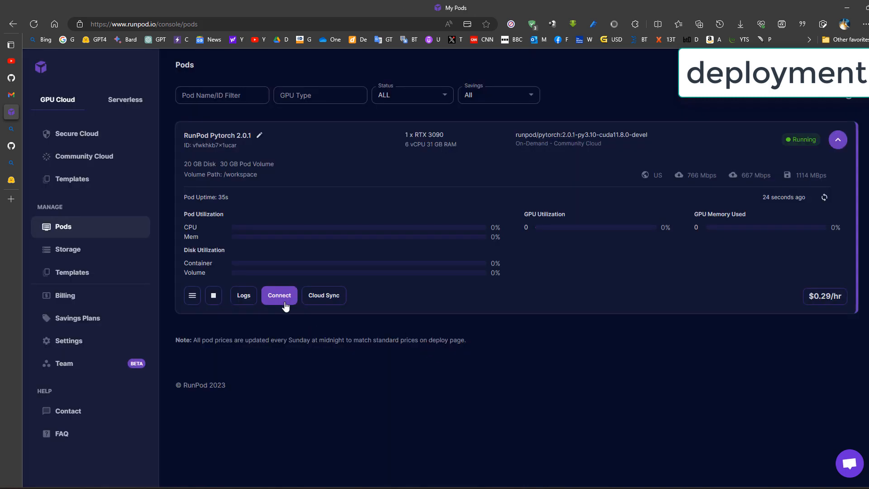
Connect to the running pod through JupyterLab
{"action": "left_click", "coordinate": [279, 295]}
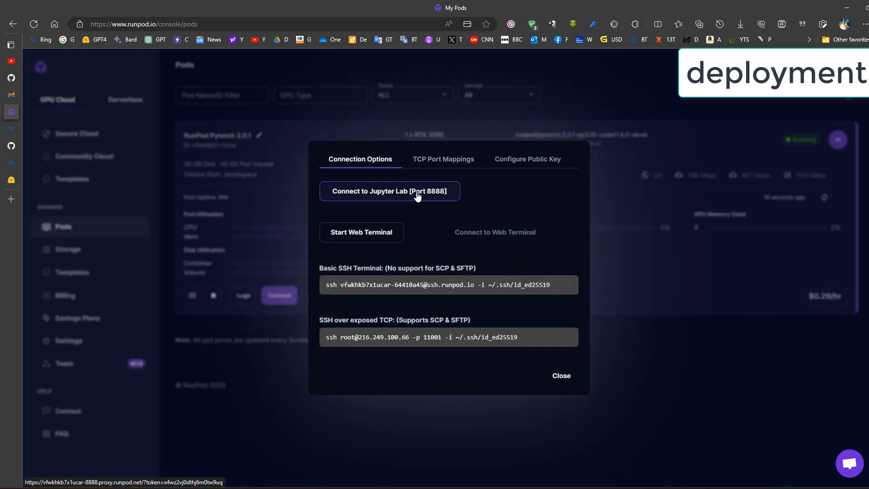
{"action": "left_click", "coordinate": [389, 191]}
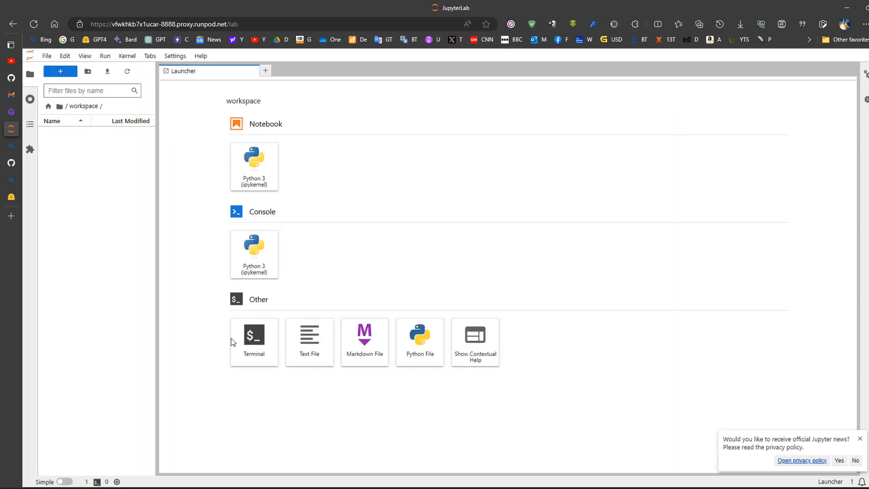
Start a workspace terminal and copy the kohya_ss git clone commands from the README
{"action": "left_click", "coordinate": [253, 338]}
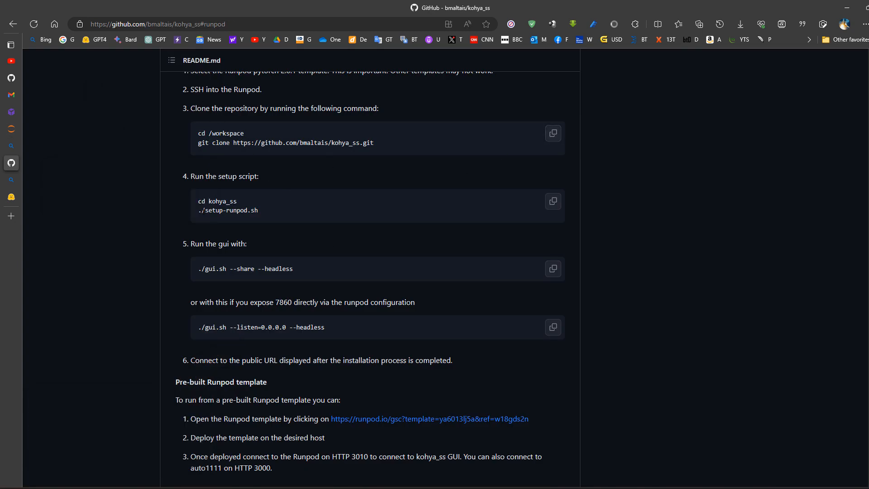
{"action": "mouse_move", "coordinate": [552, 133]}
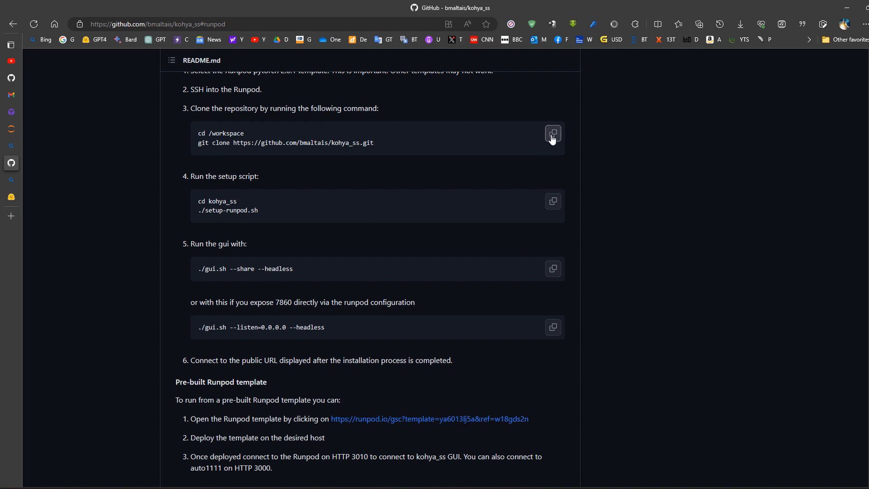
{"action": "left_click", "coordinate": [552, 134]}
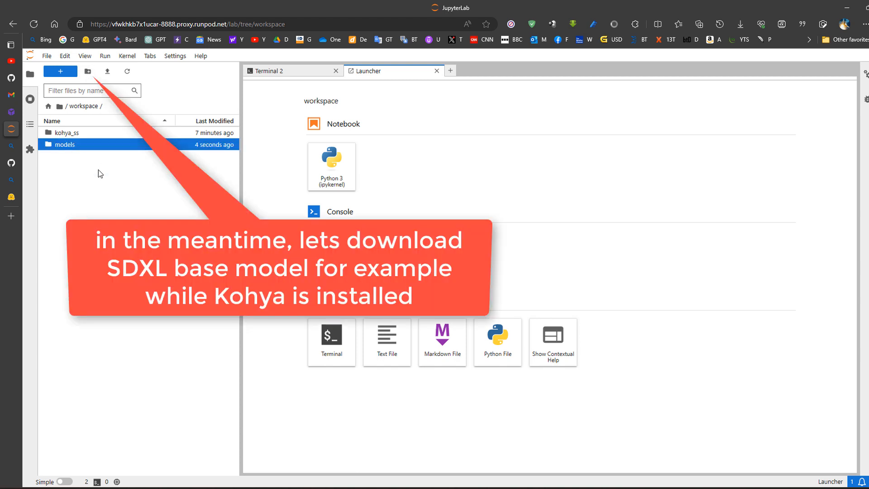
Start a terminal inside the models folder and begin a wget download command
{"action": "double_click", "coordinate": [65, 144]}
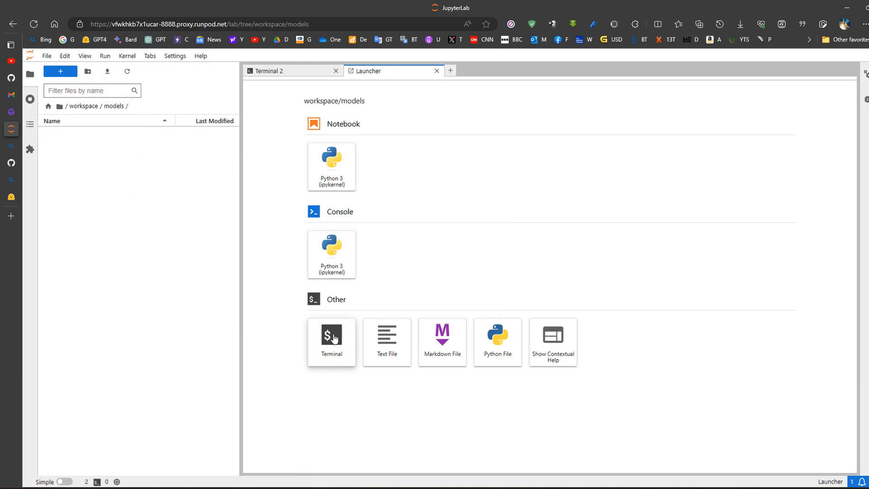
{"action": "left_click", "coordinate": [331, 342]}
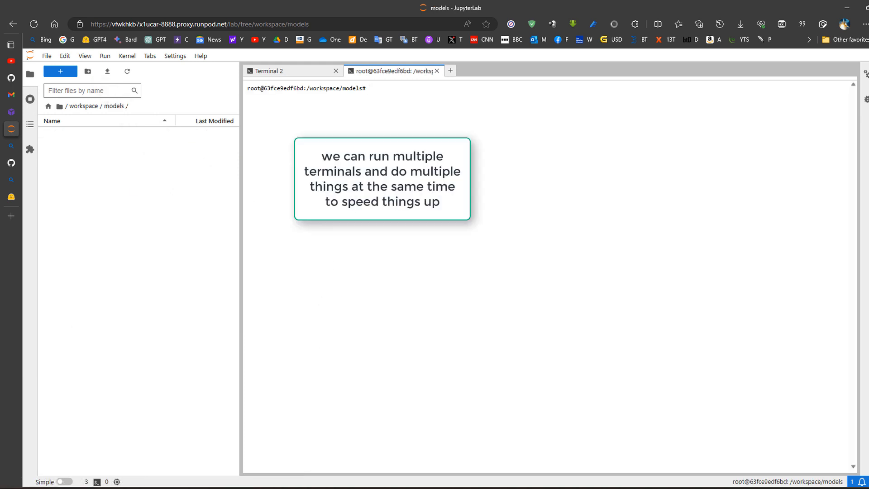
{"action": "type", "text": "wget"}
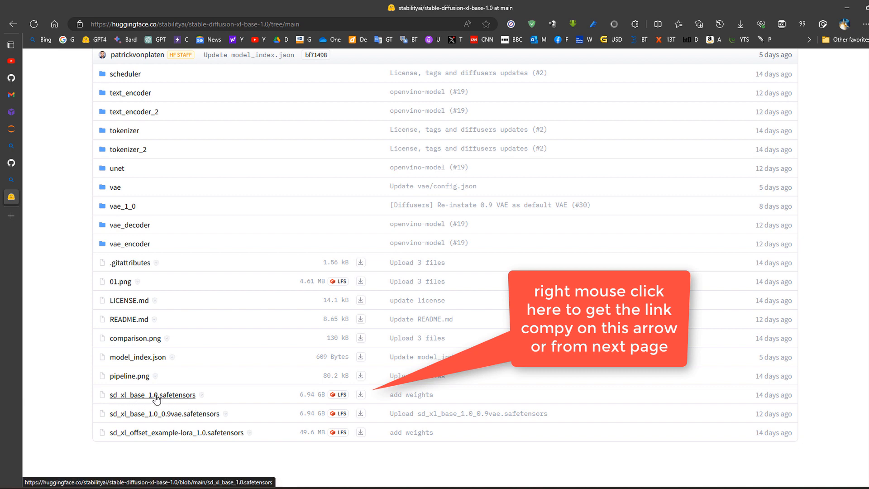
Copy the download link of sd_xl_base_1.0.safetensors from the Hugging Face repository
{"action": "left_click", "coordinate": [151, 395]}
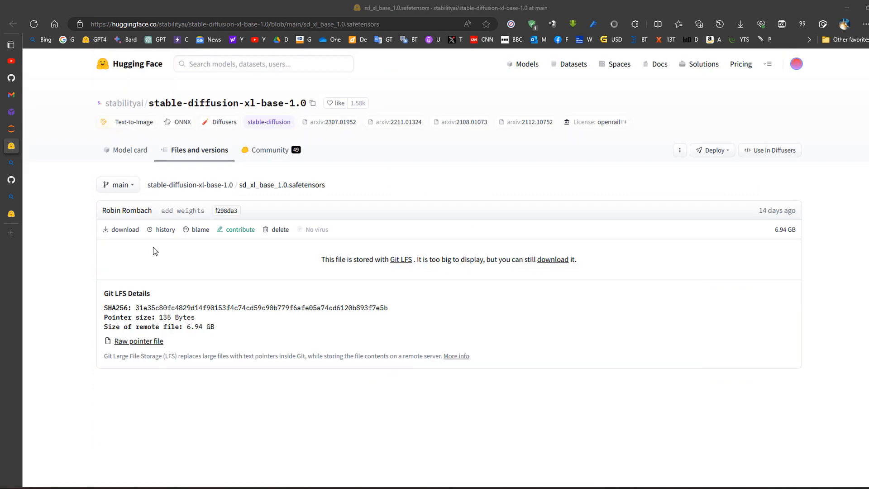
{"action": "right_click", "coordinate": [124, 229]}
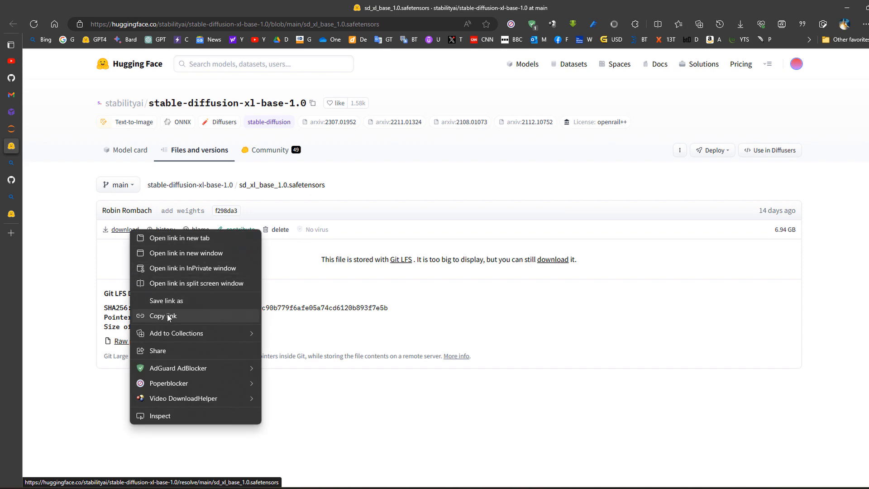
{"action": "left_click", "coordinate": [163, 315]}
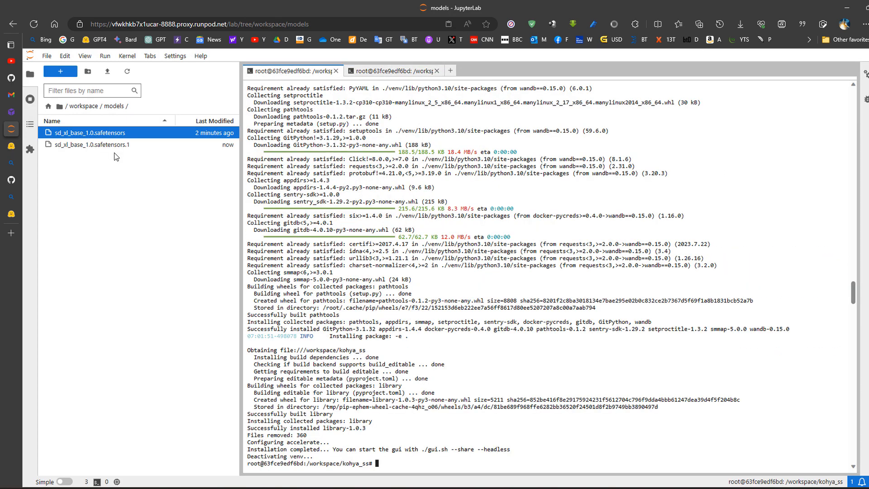
{"action": "mouse_move", "coordinate": [424, 436]}
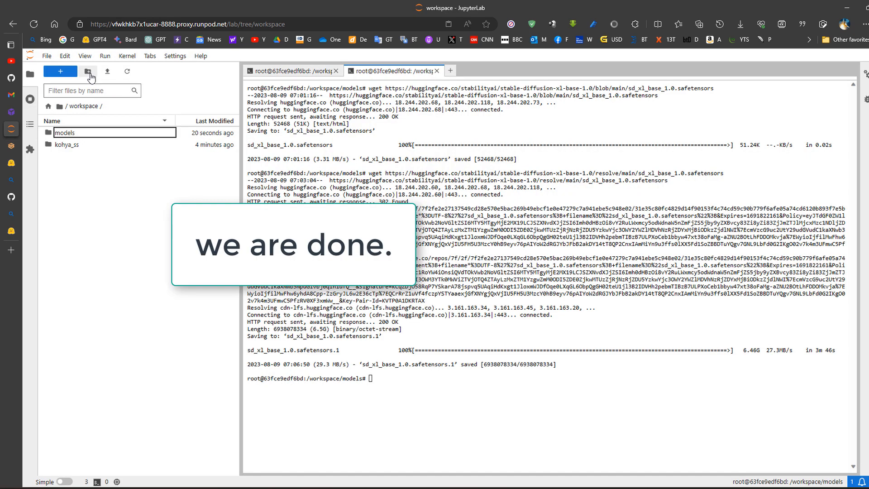
Create a new folder named data in /workspace
{"action": "left_click", "coordinate": [87, 71]}
{"action": "type", "text": "data"}
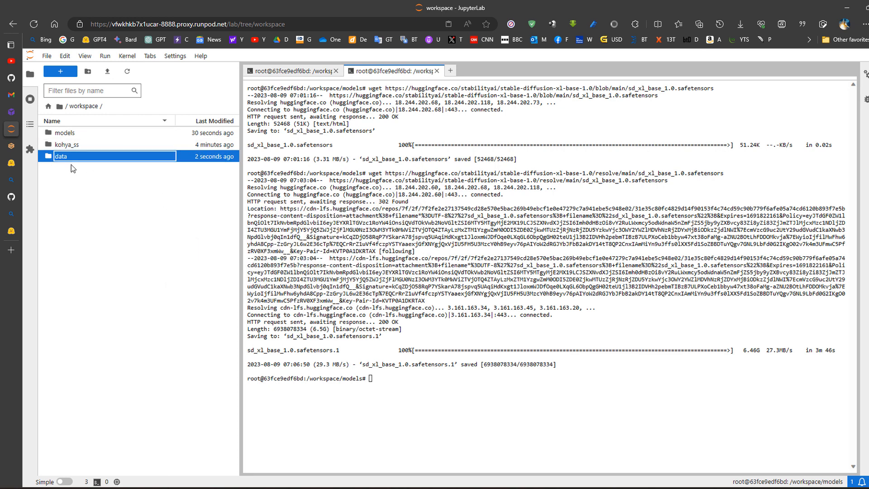
Fill data/img/20_xyzkwv1 woman with training images and captions, then return to img
{"action": "double_click", "coordinate": [60, 155]}
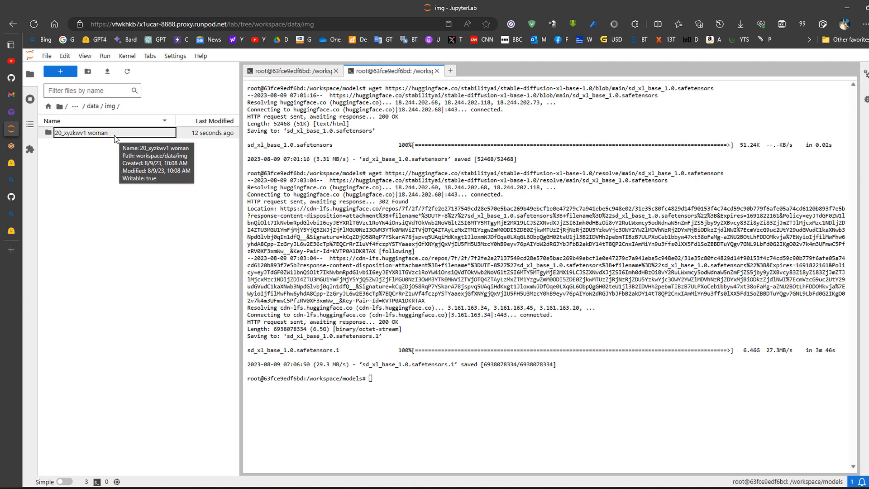
{"action": "mouse_move", "coordinate": [63, 137]}
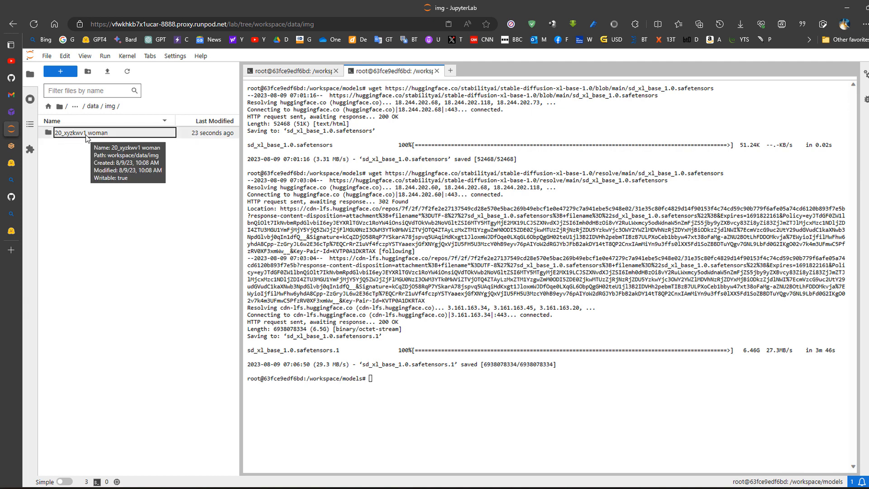
{"action": "mouse_move", "coordinate": [117, 145]}
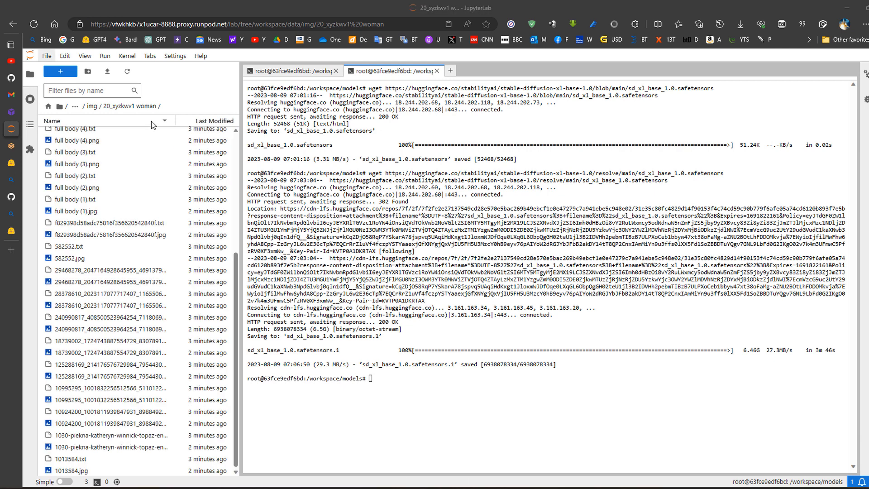
{"action": "scroll", "scroll_direction": "up", "scroll_amount": 3}
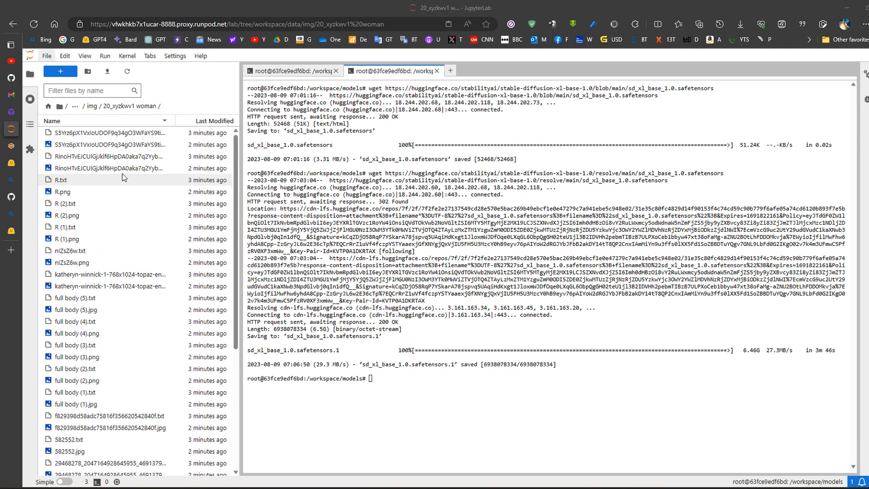
{"action": "left_click", "coordinate": [109, 106]}
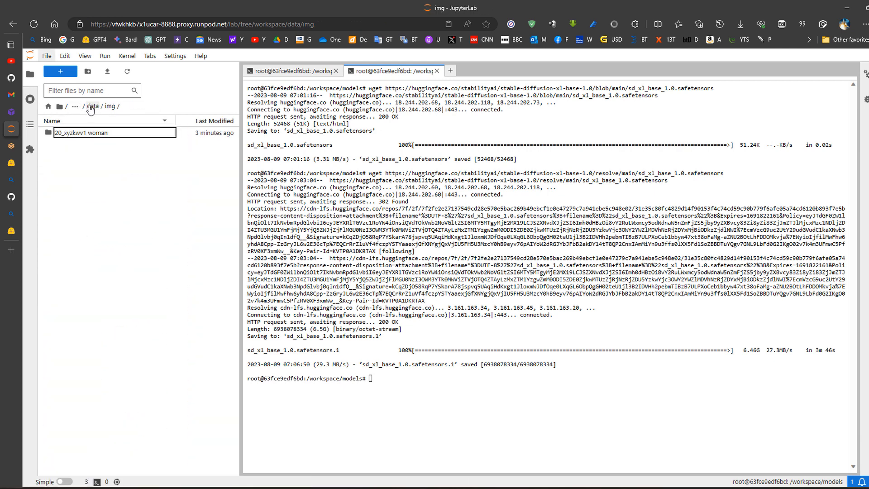
Create and enter a 1_woman folder inside data/class for regularisation images
{"action": "left_click", "coordinate": [92, 106]}
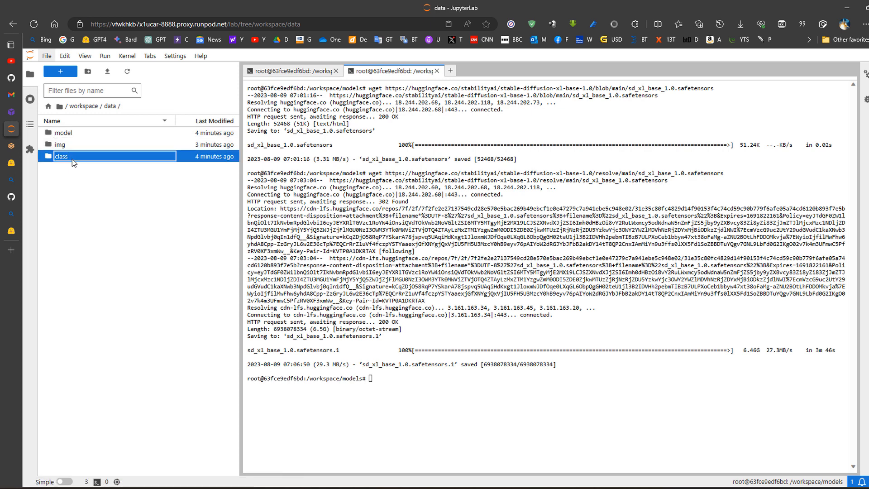
{"action": "double_click", "coordinate": [61, 156]}
{"action": "type", "text": "1_w"}
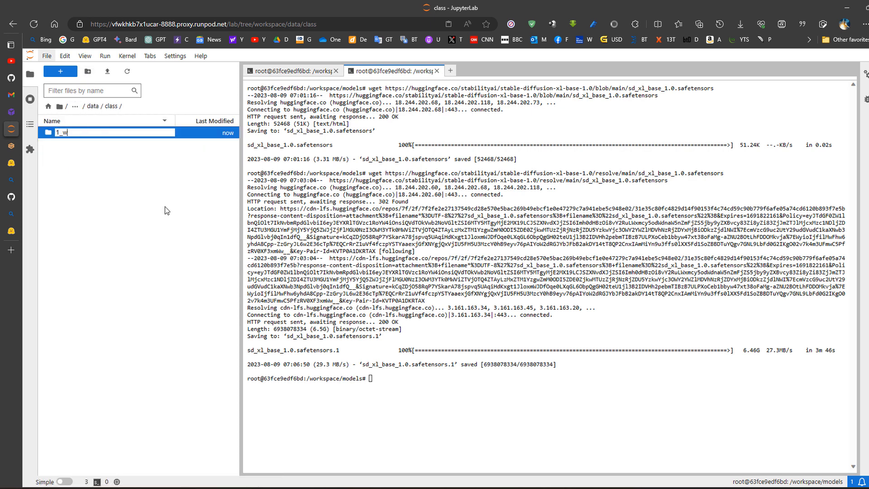
{"action": "type", "text": "oman"}
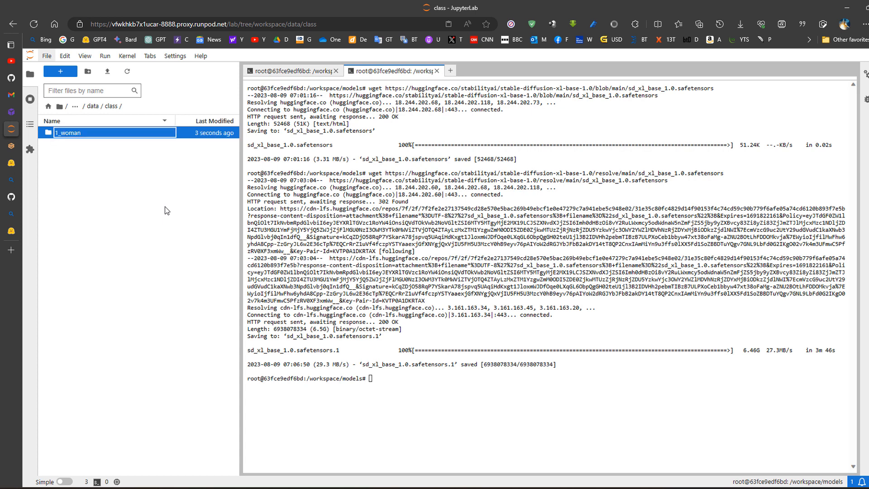
{"action": "double_click", "coordinate": [69, 132]}
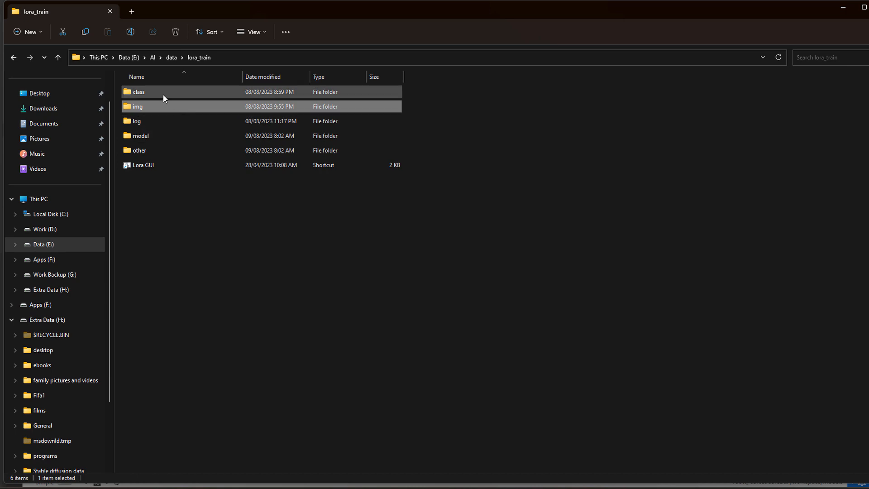
Select all 464 images in the local class/1_woman folder and switch to the Kohya_ss GUI
{"action": "double_click", "coordinate": [137, 91]}
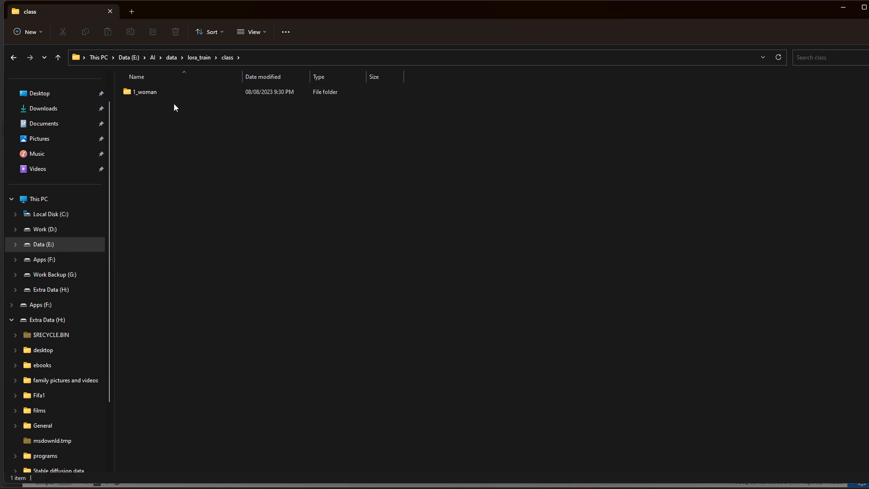
{"action": "double_click", "coordinate": [143, 91]}
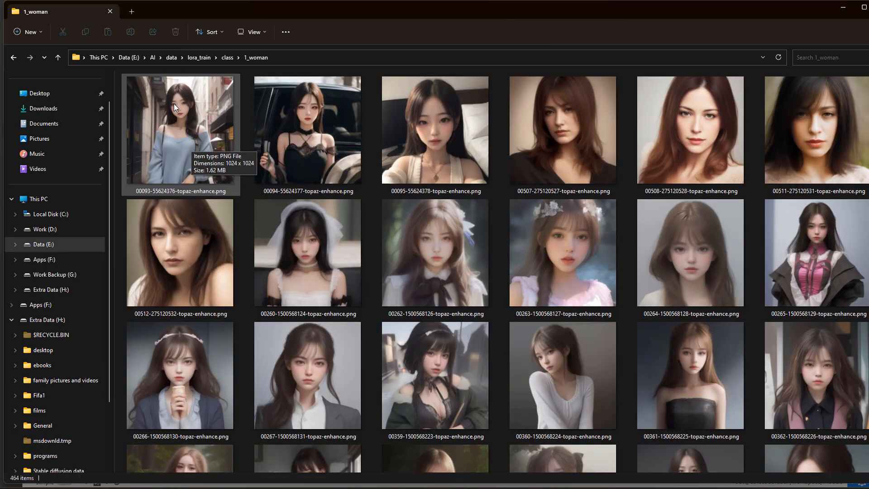
{"action": "key", "text": "alt+tab"}
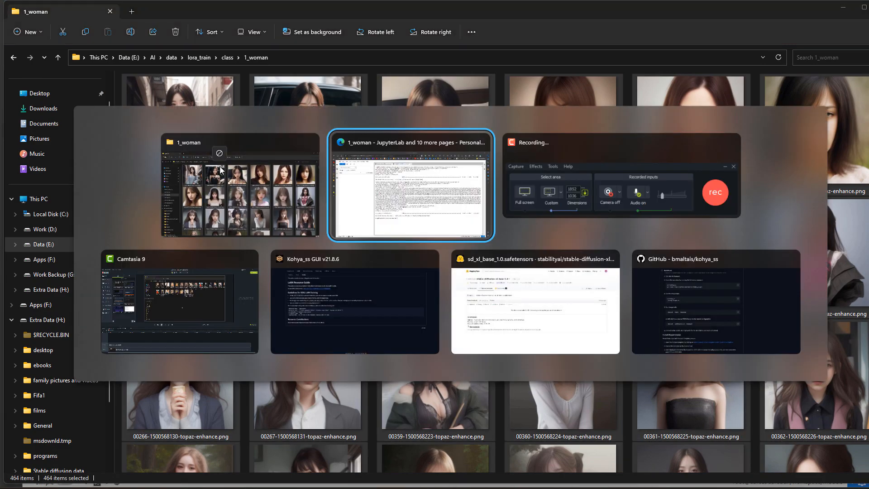
{"action": "left_click", "coordinate": [411, 186]}
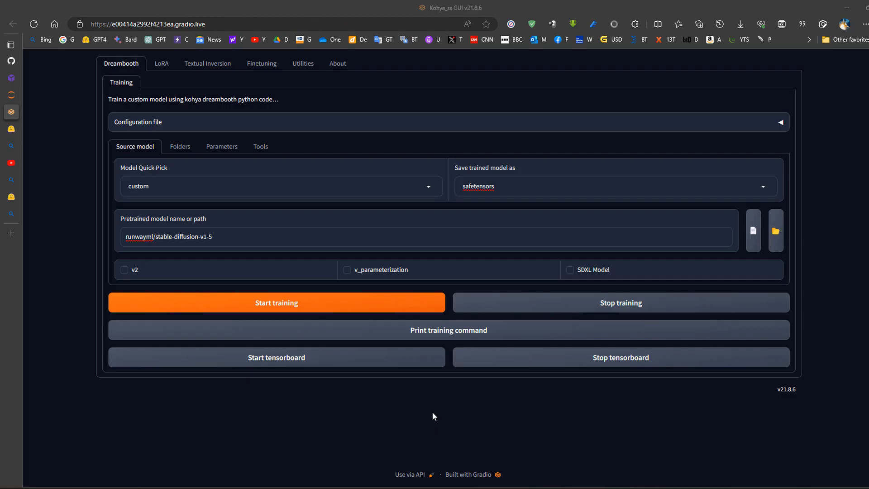
{"action": "mouse_move", "coordinate": [161, 63]}
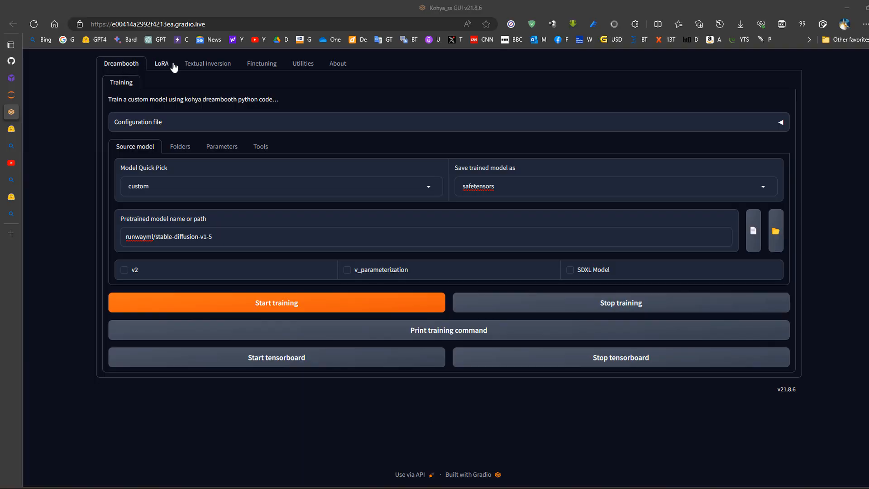
{"action": "mouse_move", "coordinate": [180, 70]}
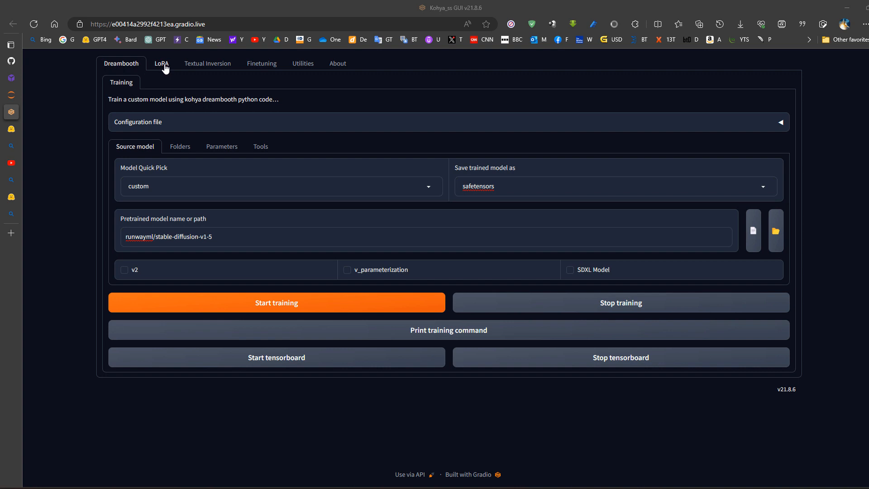
Switch the Kohya_ss GUI to the LoRA training page
{"action": "left_click", "coordinate": [161, 63]}
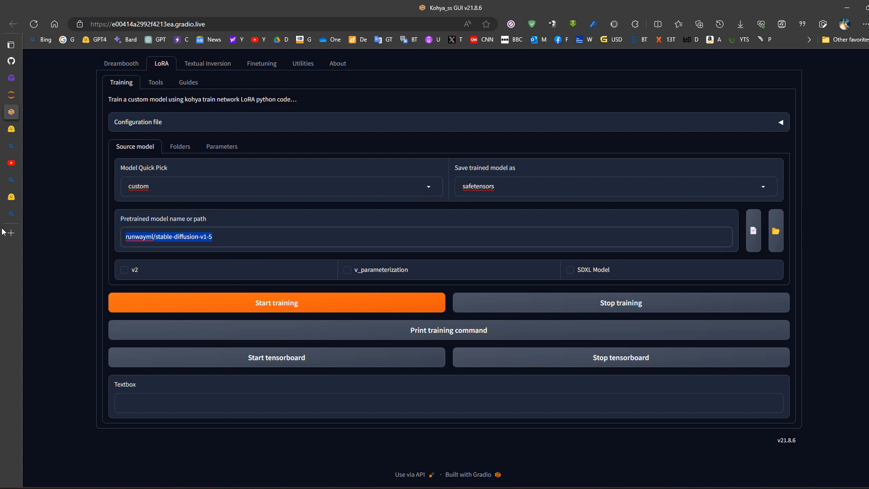
Enter /workspace/model/sd_xl_base_1.0.safetensors as the pretrained model name or path
{"action": "type", "text": "/"}
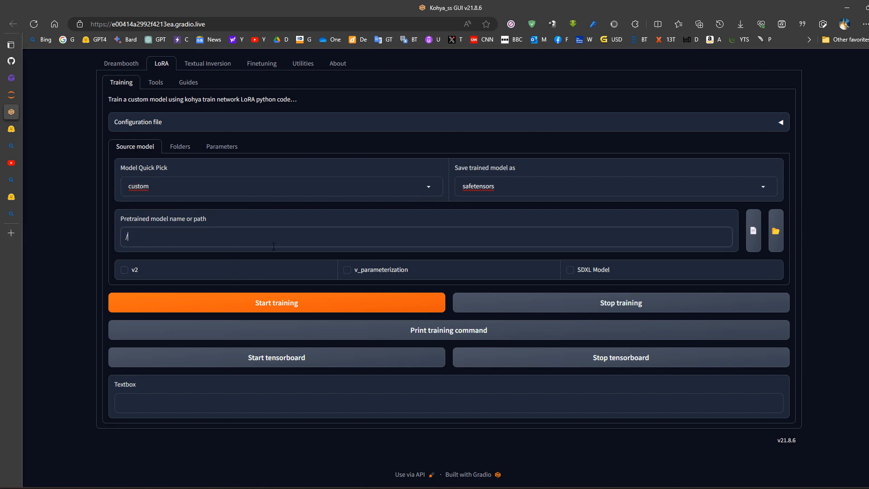
{"action": "mouse_move", "coordinate": [374, 228]}
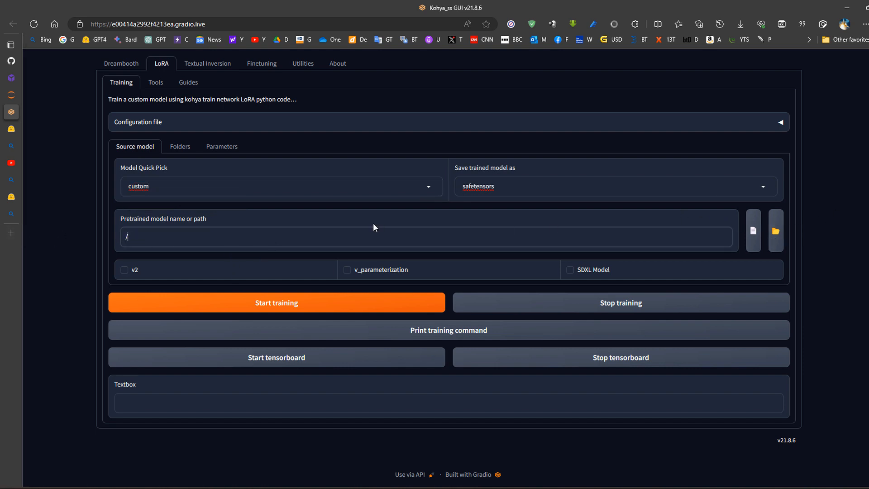
{"action": "type", "text": "workspace"}
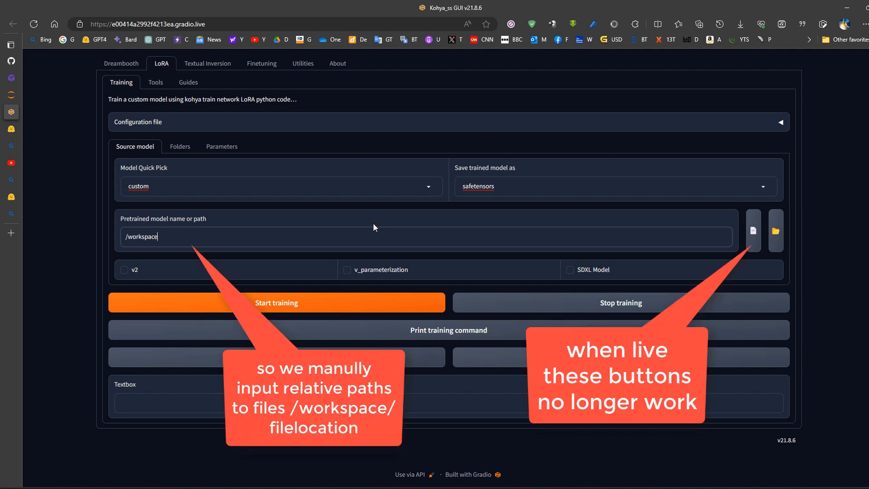
{"action": "type", "text": "/model/sd_xl_base_1.0.safetensors"}
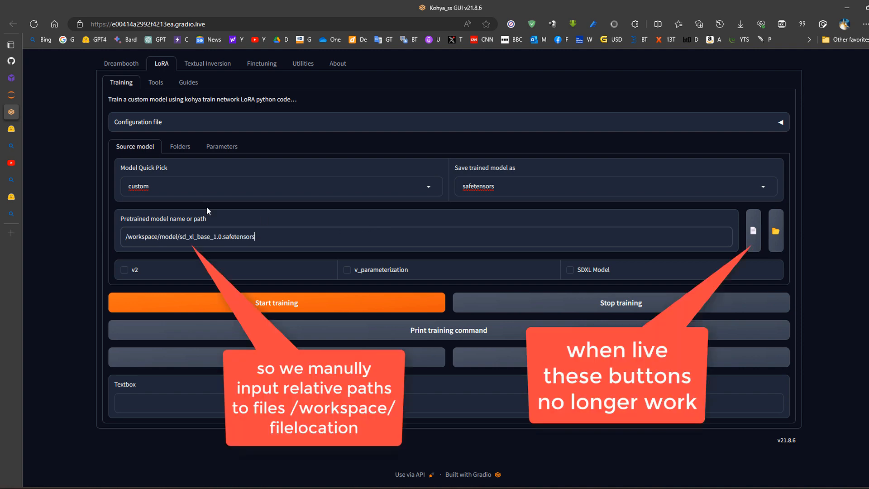
{"action": "left_click", "coordinate": [179, 145]}
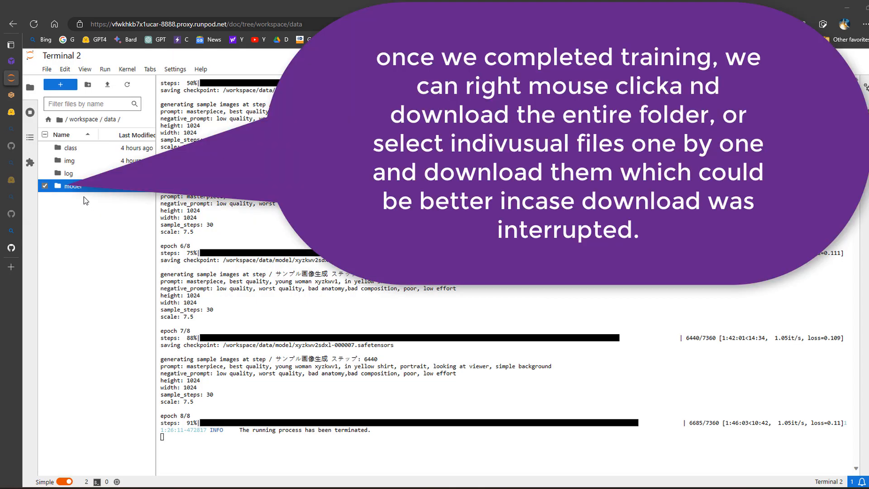
Show the context menu on the data/model folder to reach Download Current Folder as an Archive
{"action": "right_click", "coordinate": [71, 186]}
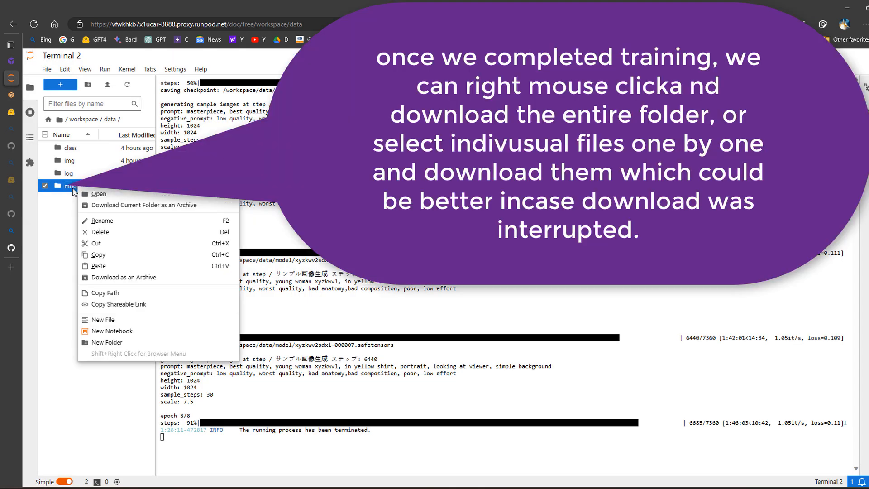
{"action": "mouse_move", "coordinate": [102, 208]}
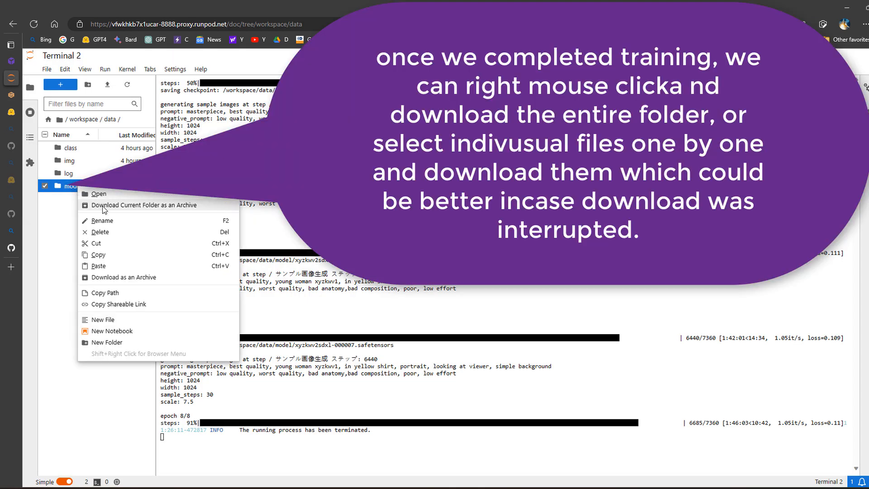